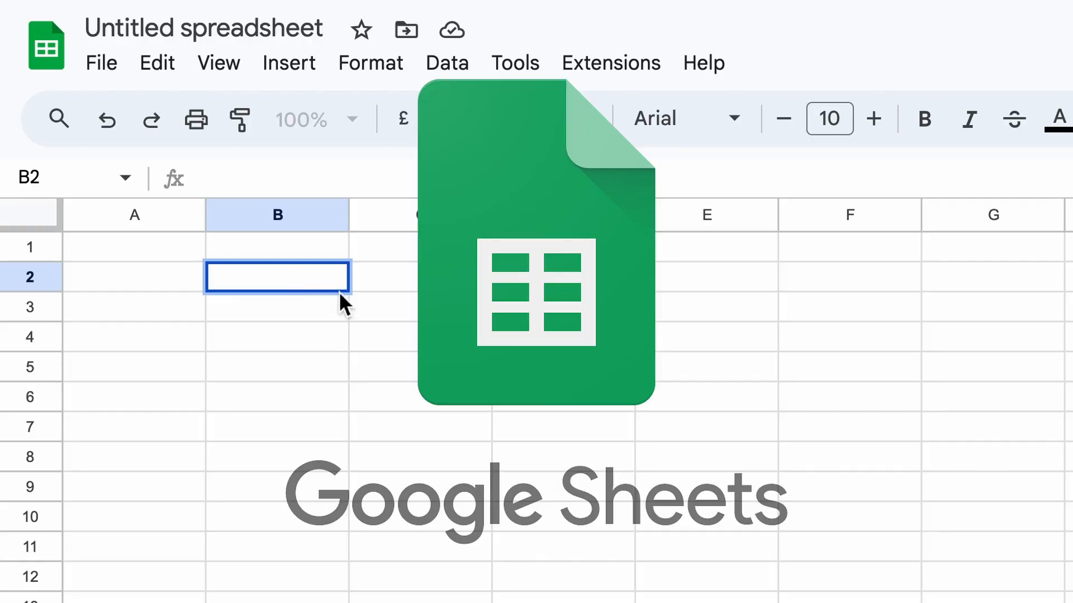
Enter headers 'Date (Sunday)' in B2 and 'Weight (KG)' in C2, then select B3.
text(Date (Sunday))
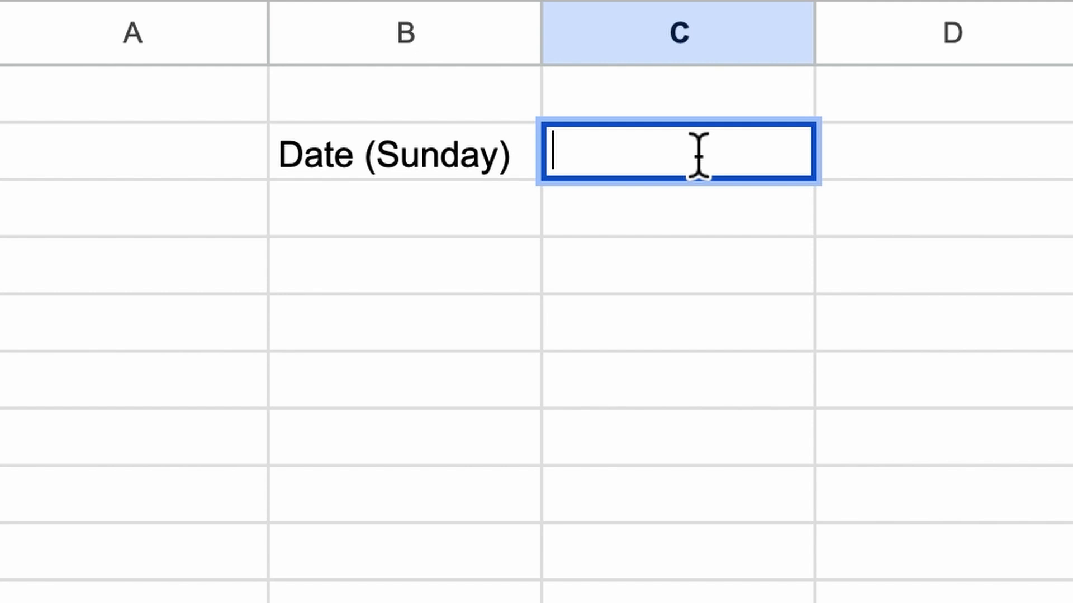
text(Weight (KG))
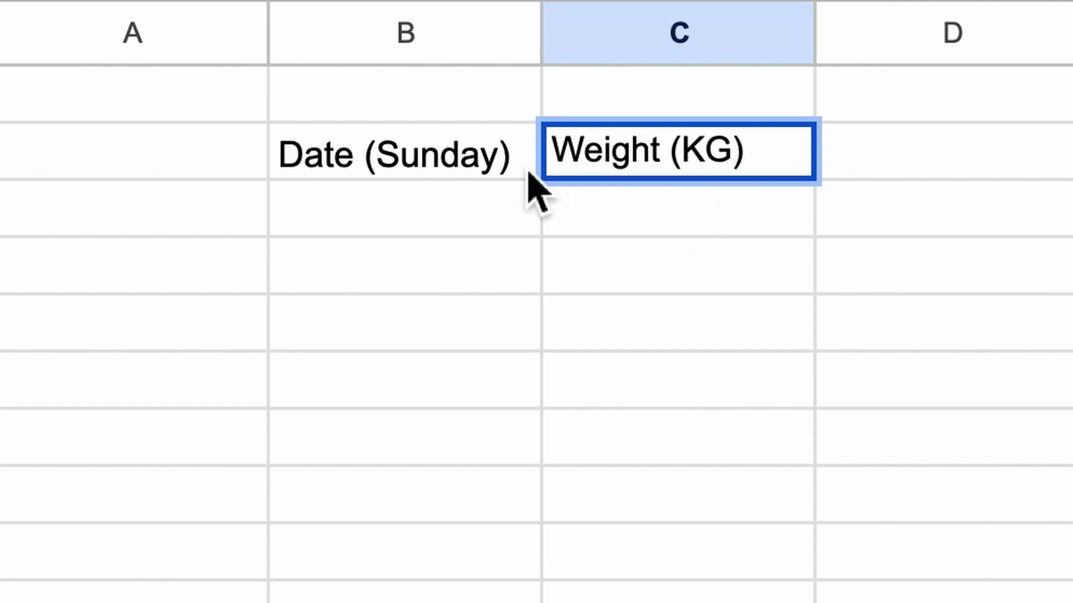
click(403, 208)
text(08/09/24)
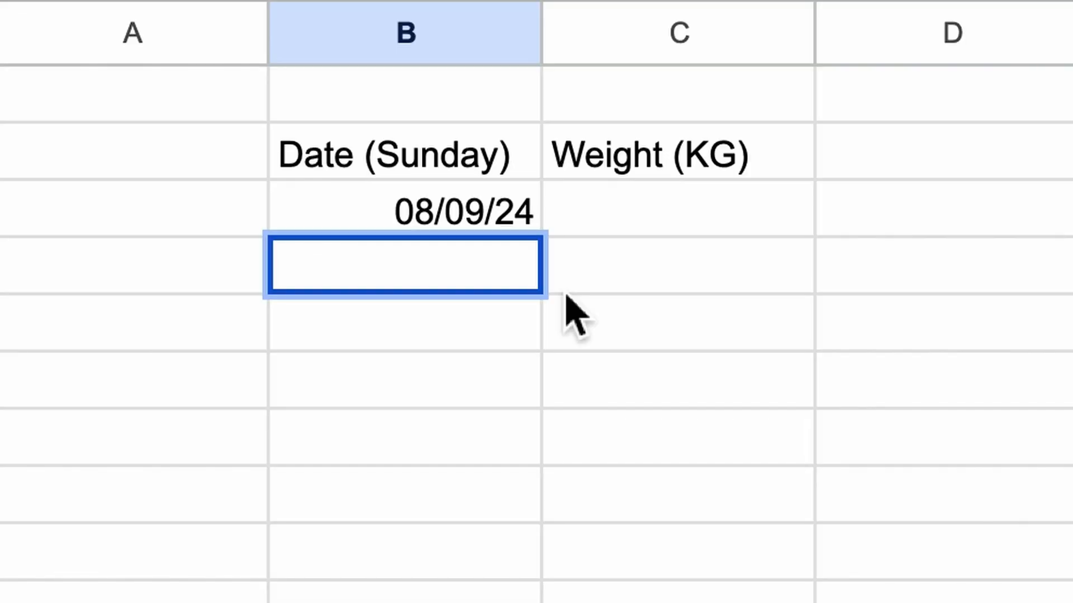
Fill weekly Sunday dates from 15/09/24 and enter weights 80 to 84 in C3:C10.
text(15/09/24)
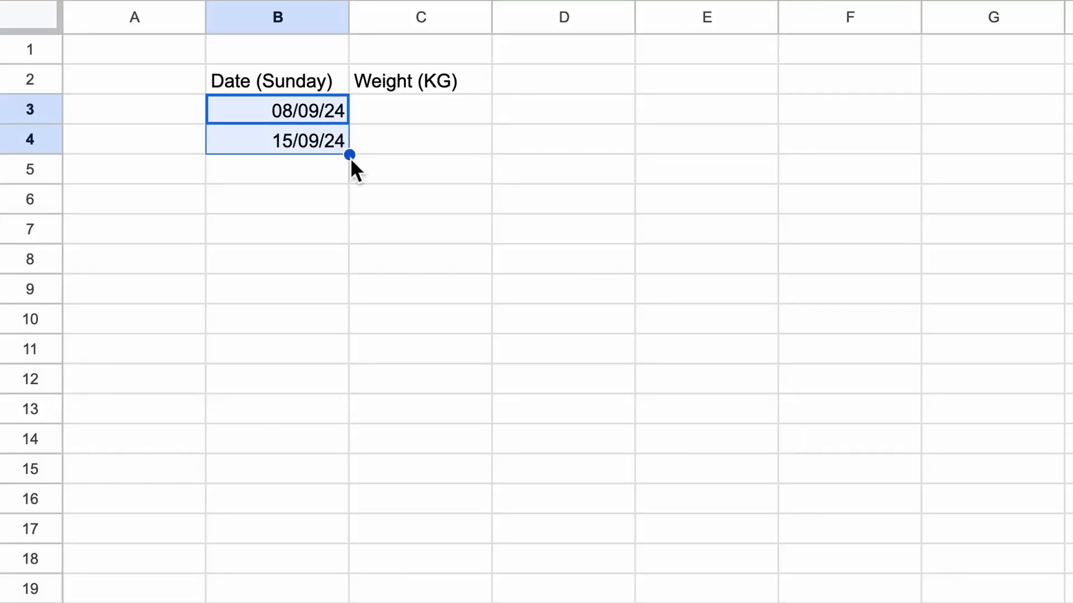
mouse_move(354, 162)
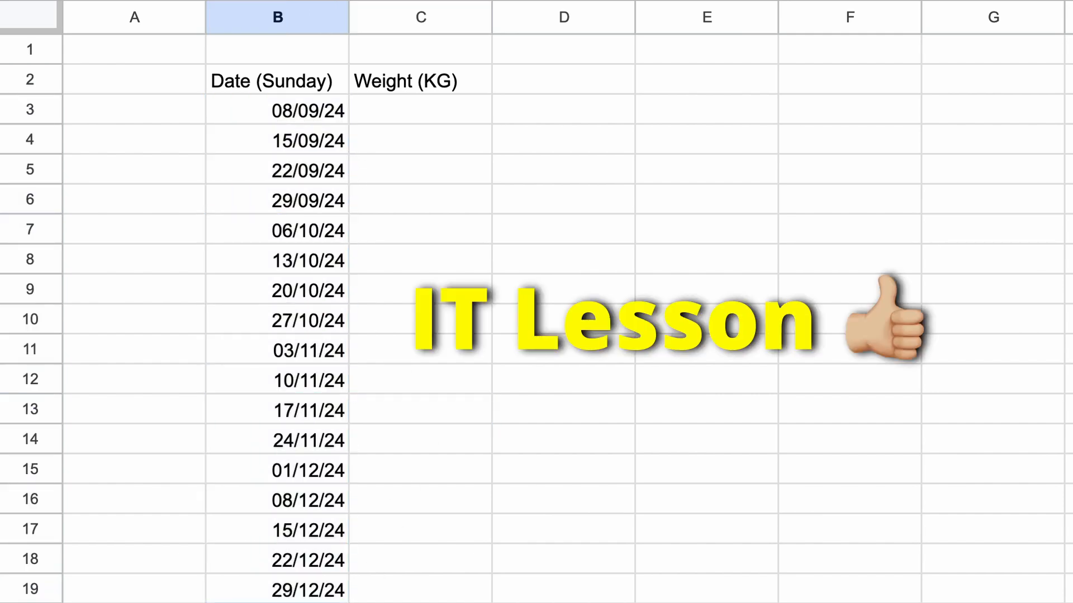
click(420, 110)
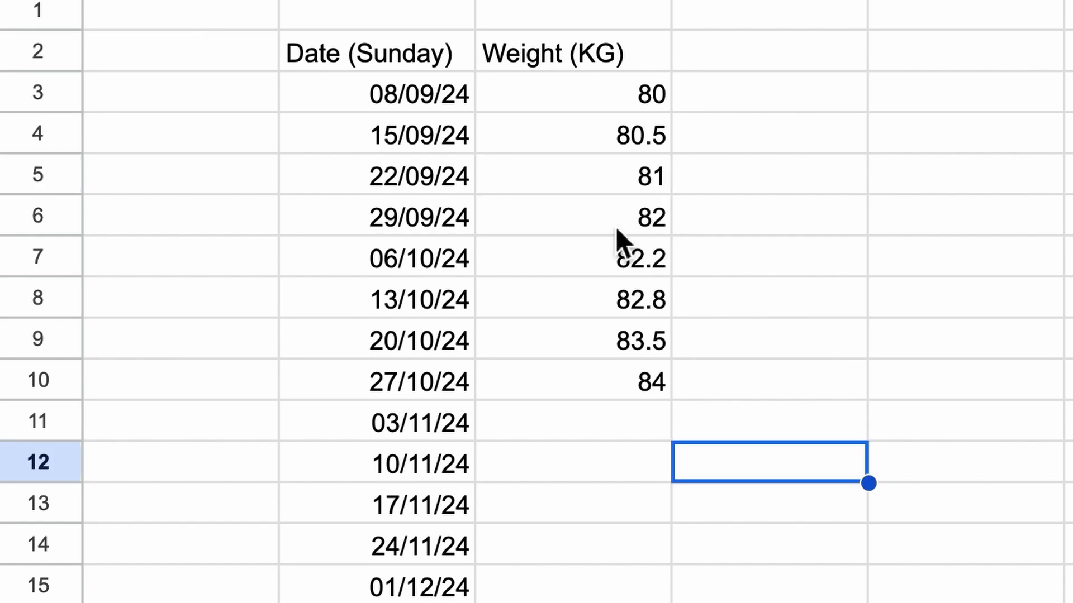
click(767, 382)
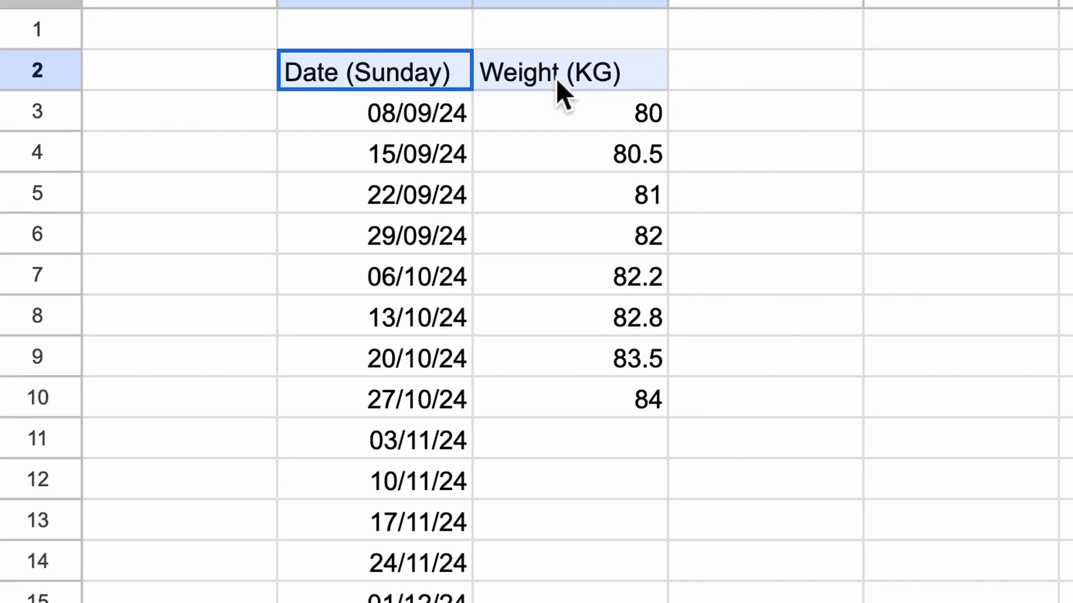
Insert a chart, switch it to a line chart, and start resetting its data range.
click(359, 75)
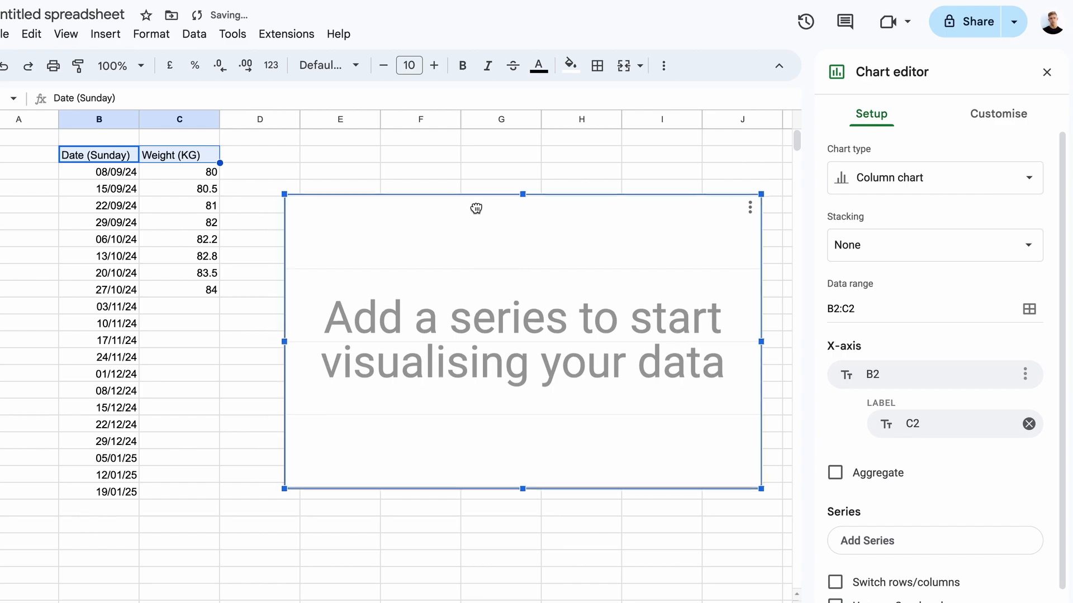
click(933, 178)
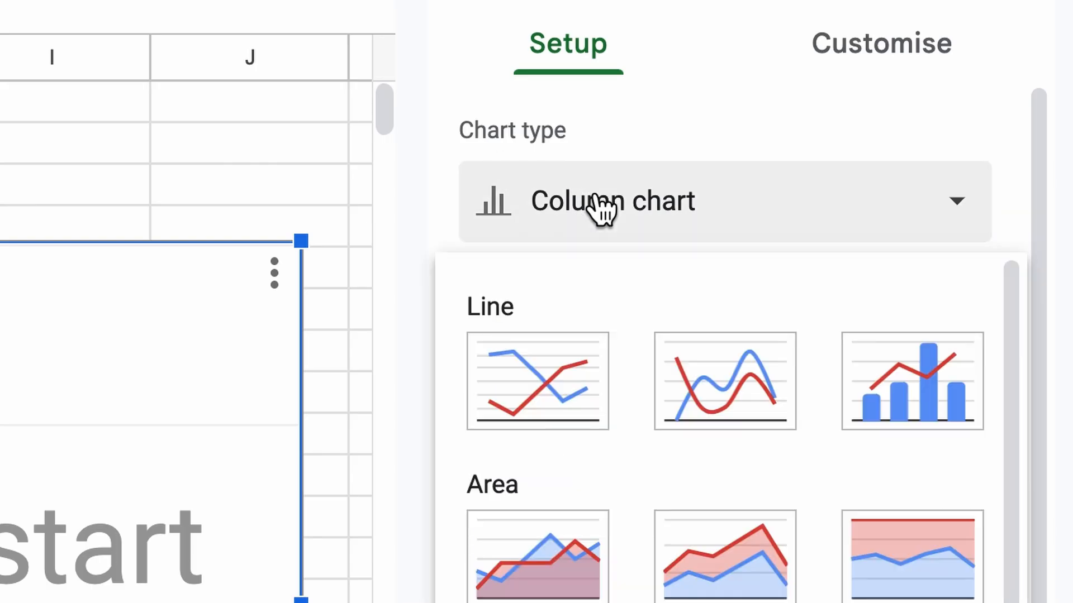
click(537, 381)
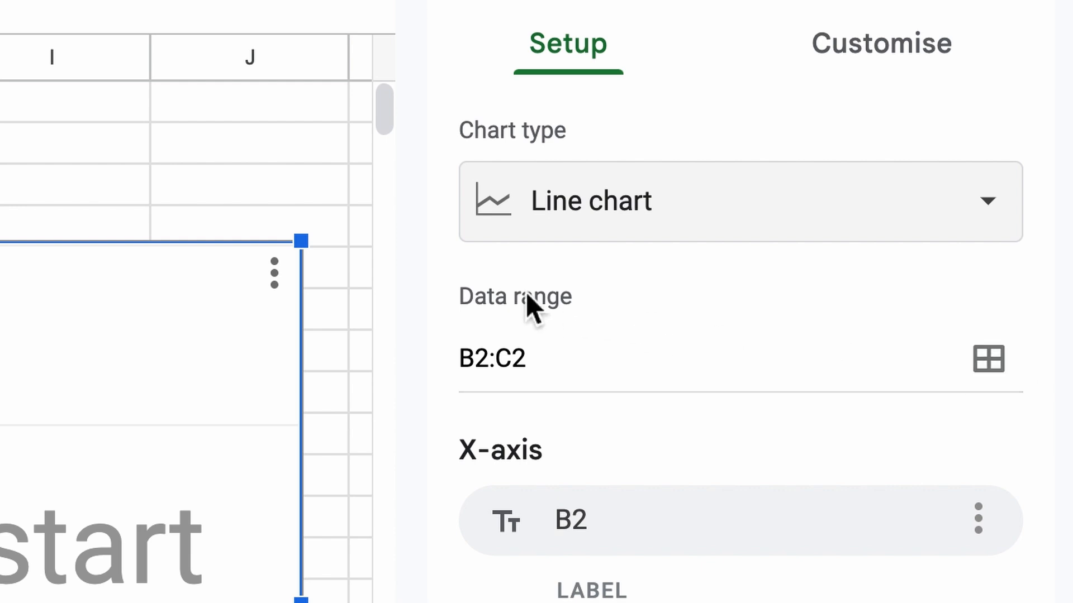
mouse_move(988, 359)
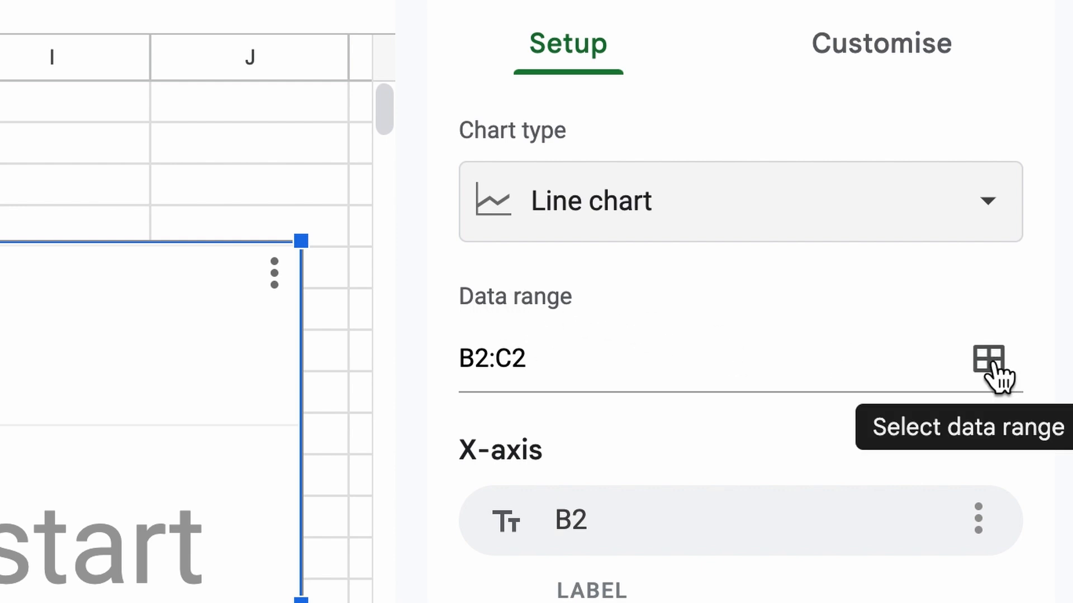
click(990, 361)
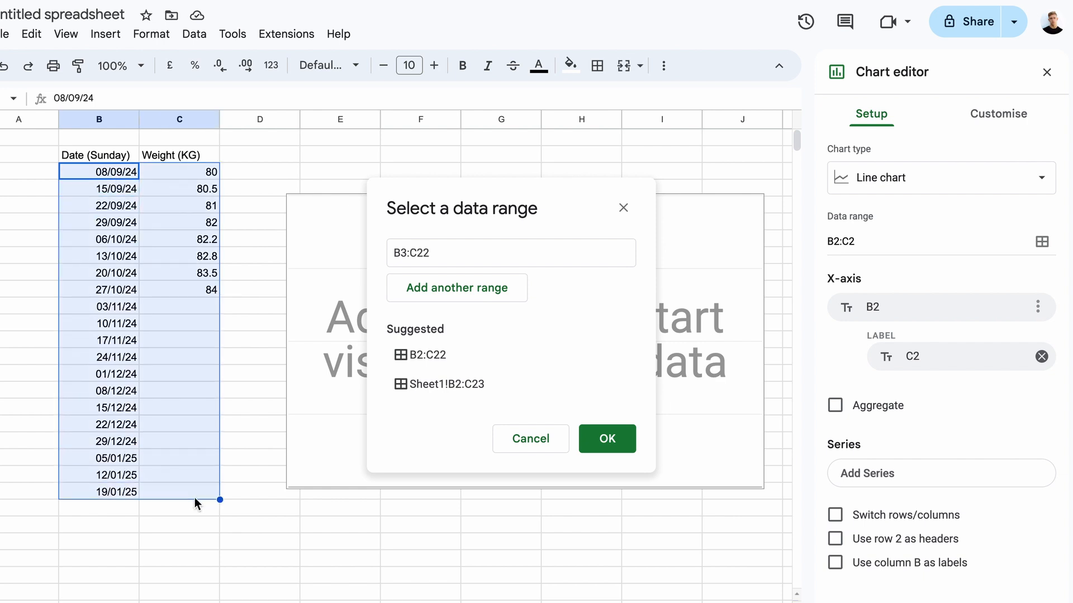
Confirm B3:C22 as chart data and enable X-axis aggregation so every Sunday is labelled.
click(606, 438)
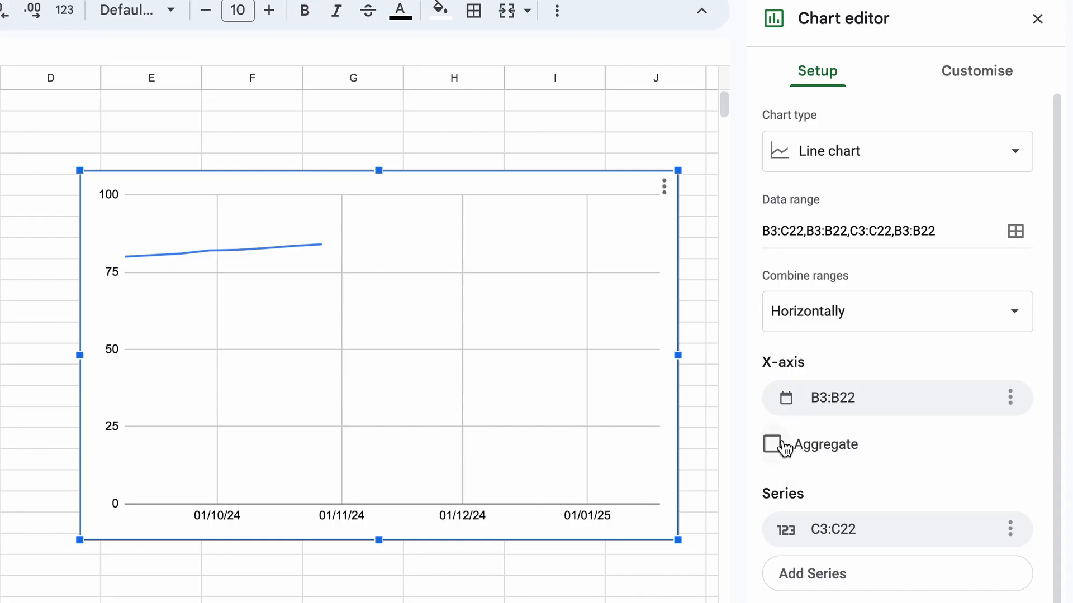
click(772, 444)
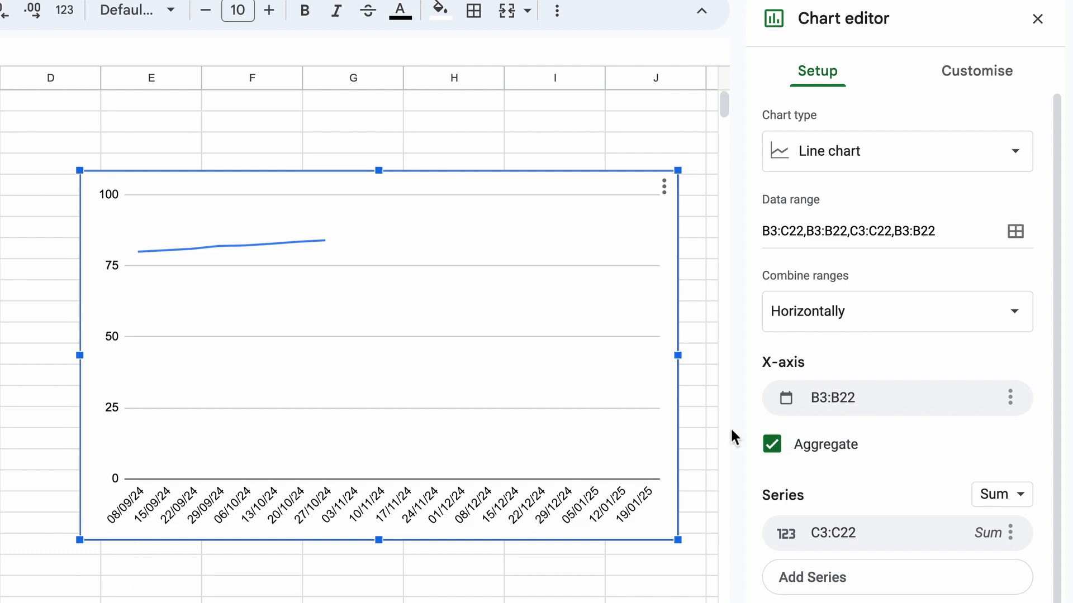
click(976, 70)
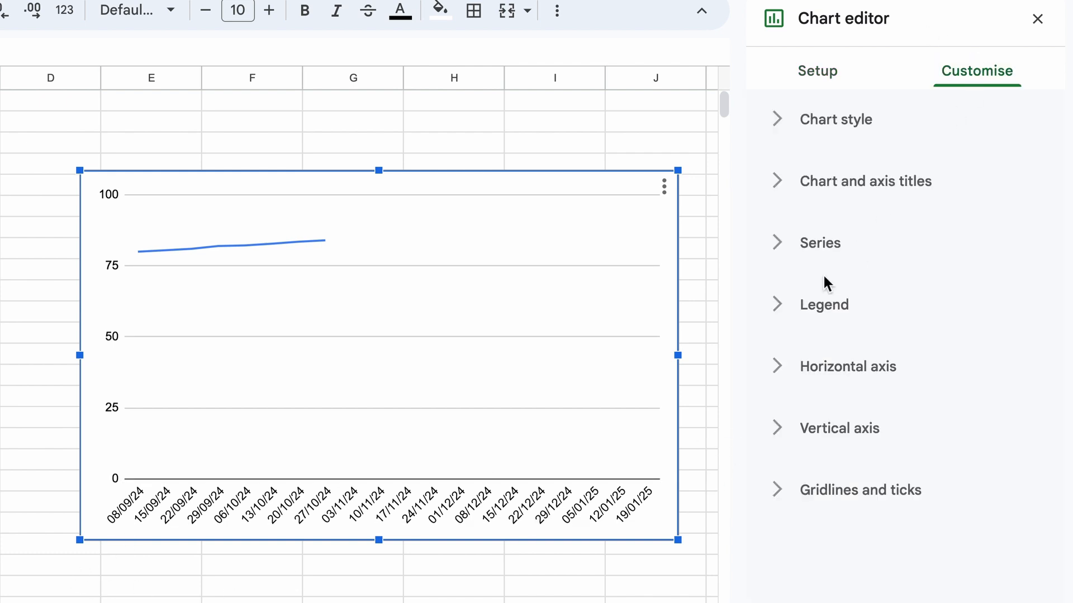
Turn on data labels for the weight series and add a trend line.
click(820, 243)
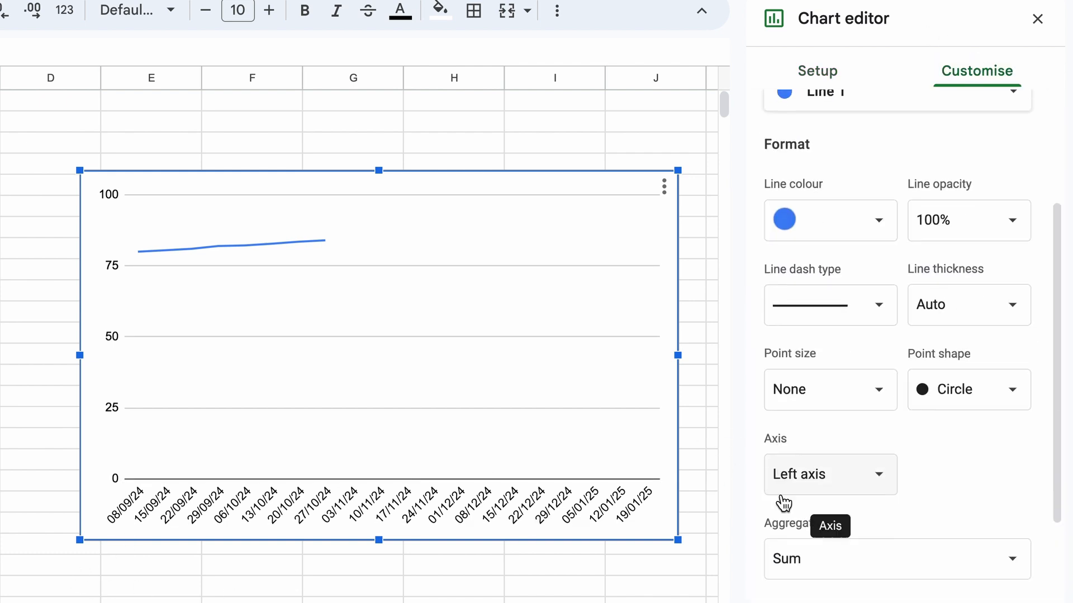
scroll(down, 3)
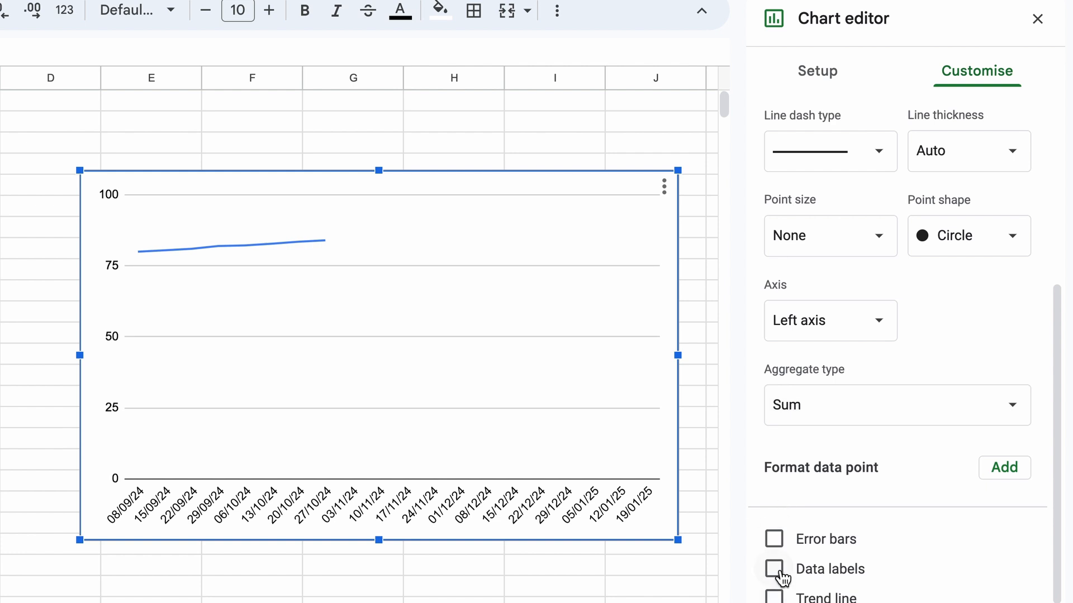
click(774, 569)
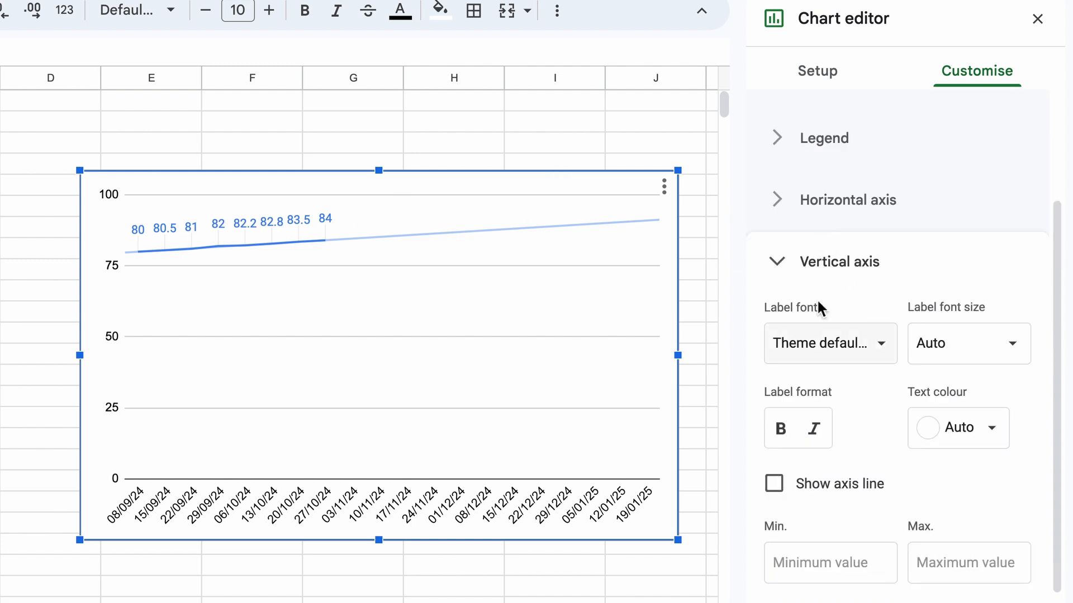
Tick Logarithmic scale for the chart's vertical axis.
scroll(down, 3)
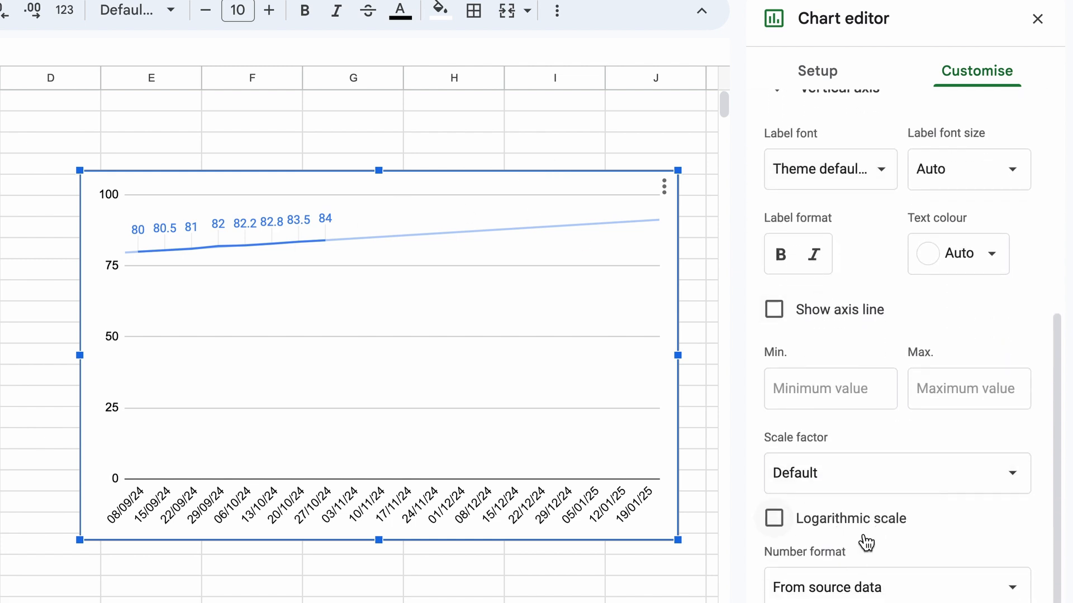
click(774, 518)
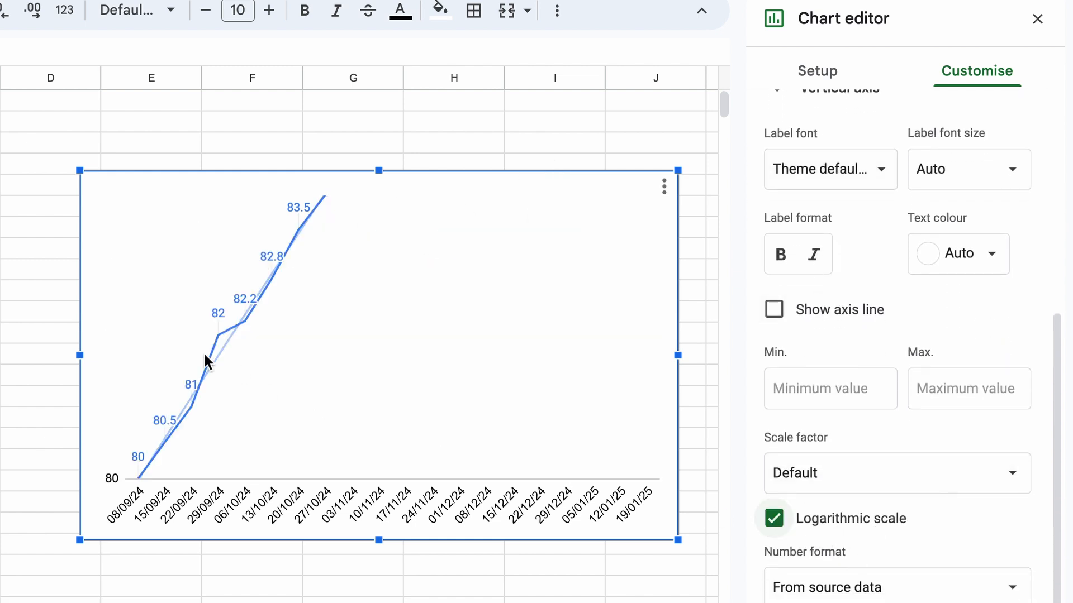
click(1037, 18)
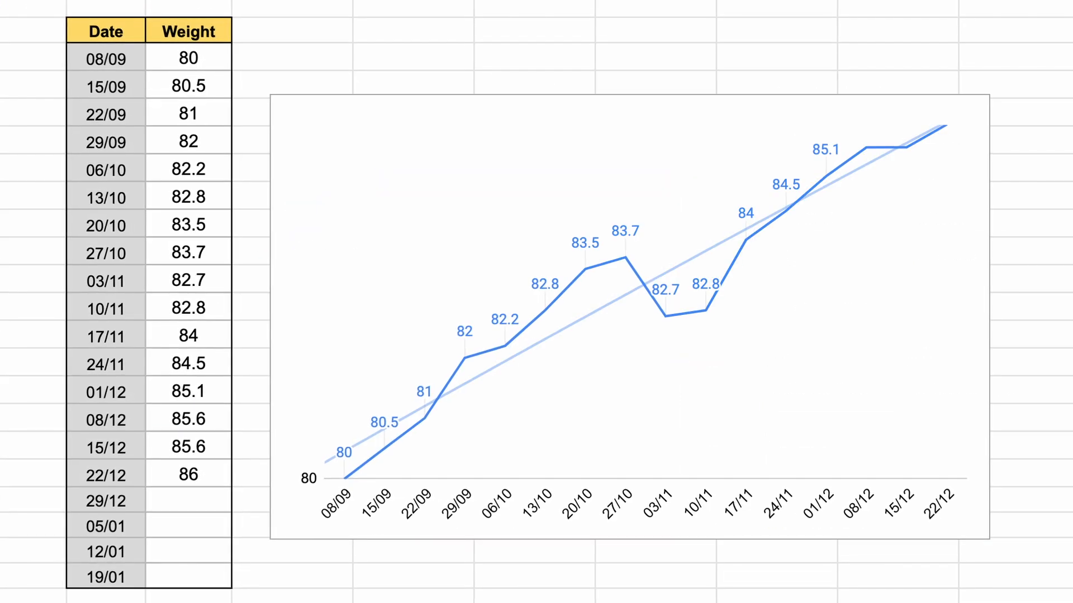